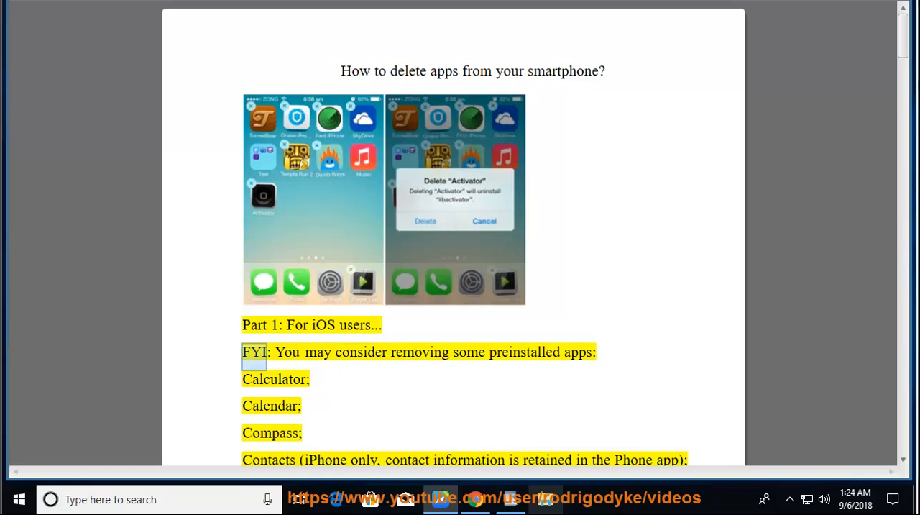
Have Read Aloud voice the document title and opening lines of Part 1 on iOS apps.
{"action": "double_click", "coordinate": [524, 351]}
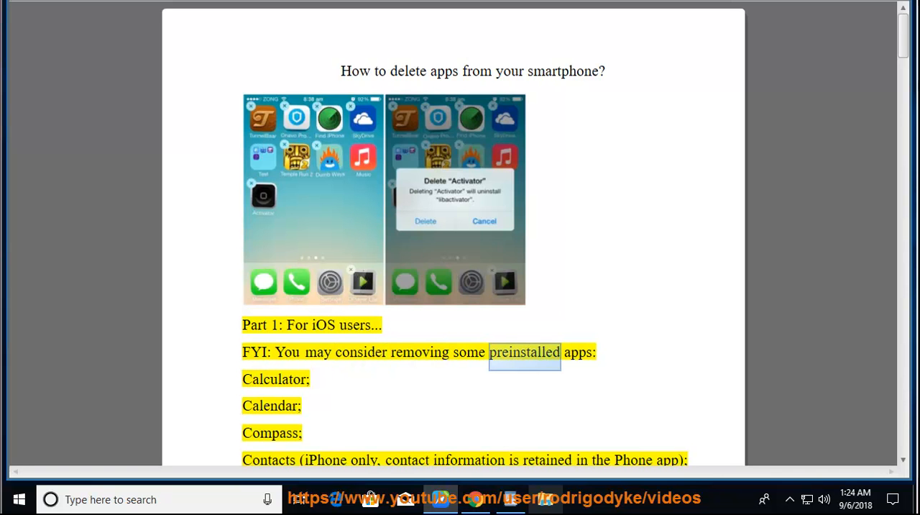
{"action": "double_click", "coordinate": [271, 406]}
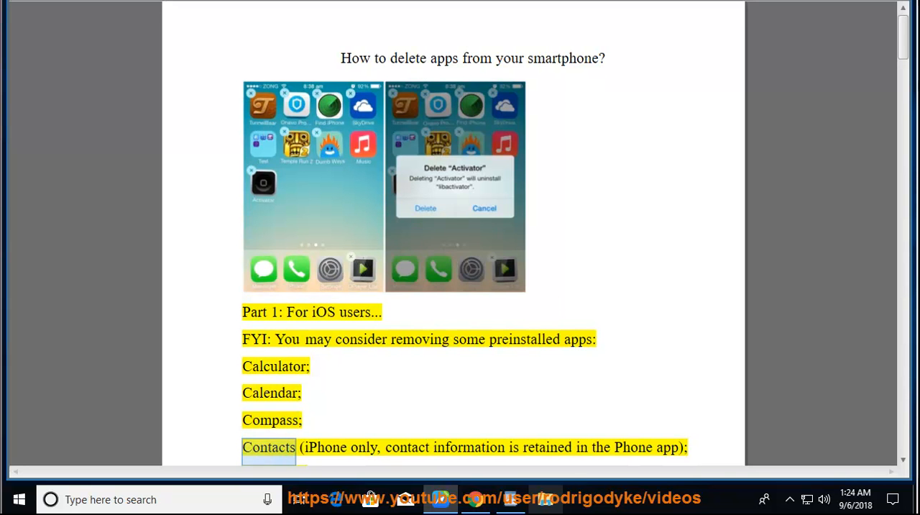
{"action": "double_click", "coordinate": [469, 446]}
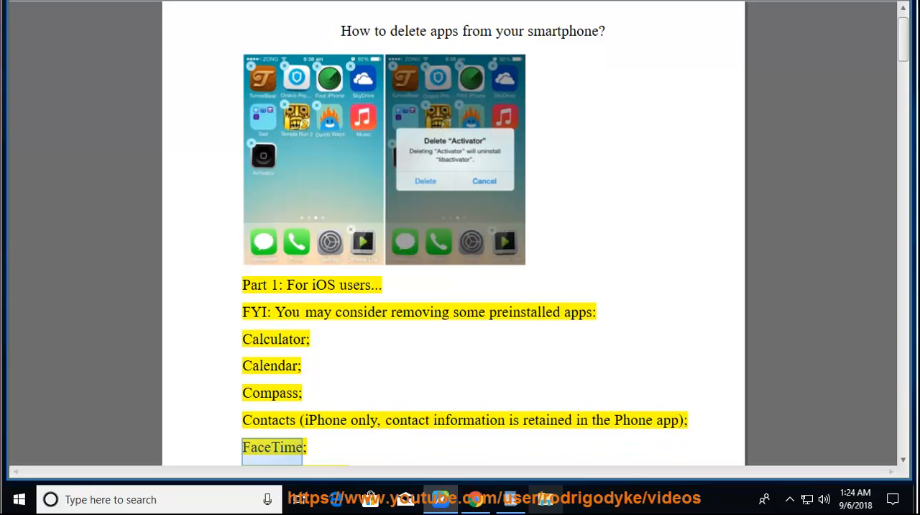
Follow the narration down page 2 through the removable preinstalled iOS apps list, ending at Weather.
{"action": "scroll", "scroll_direction": "down", "scroll_amount": 3}
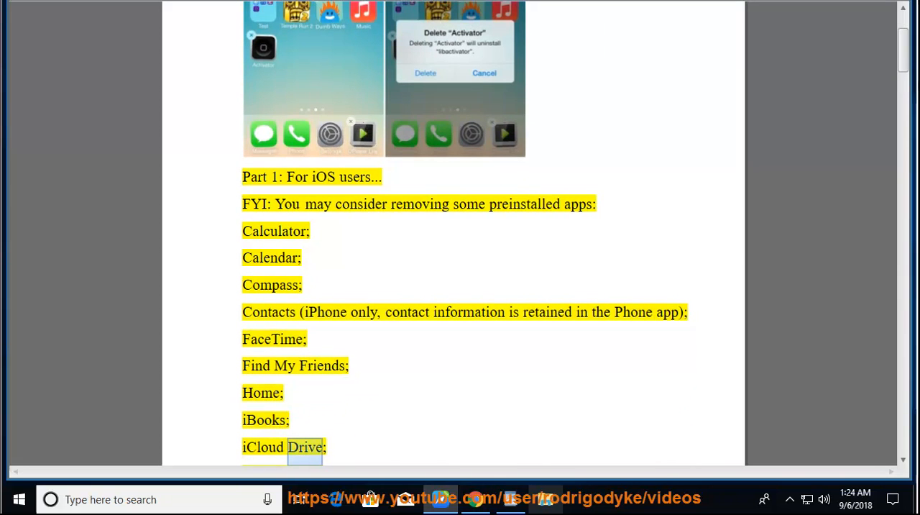
{"action": "scroll", "scroll_direction": "down", "scroll_amount": 3}
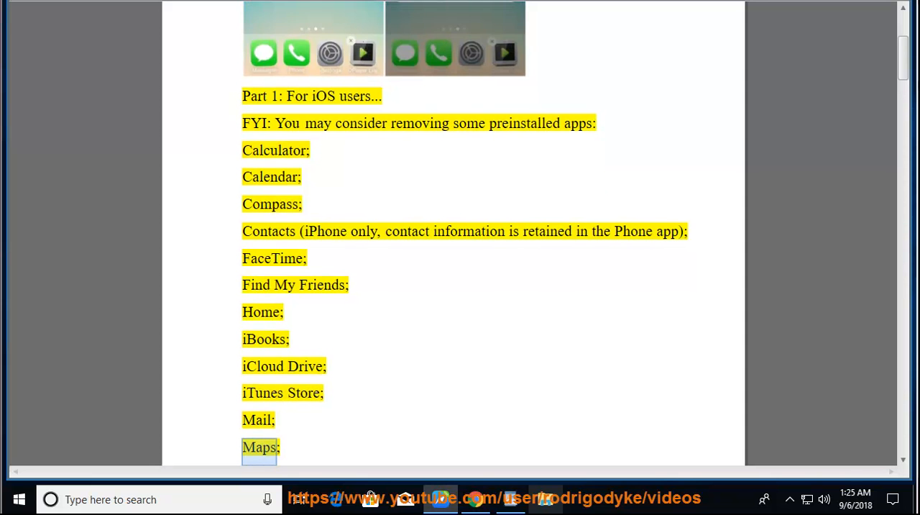
{"action": "scroll", "scroll_direction": "down", "scroll_amount": 3}
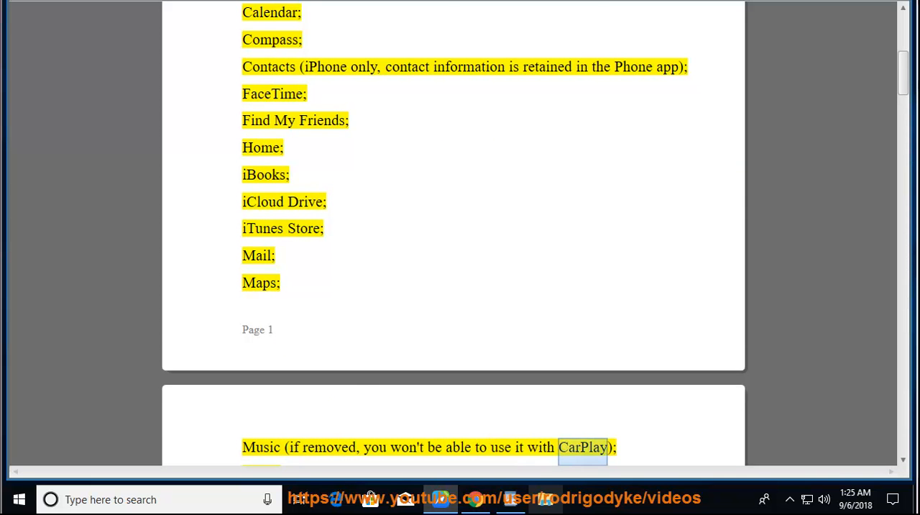
{"action": "scroll", "scroll_direction": "down", "scroll_amount": 3}
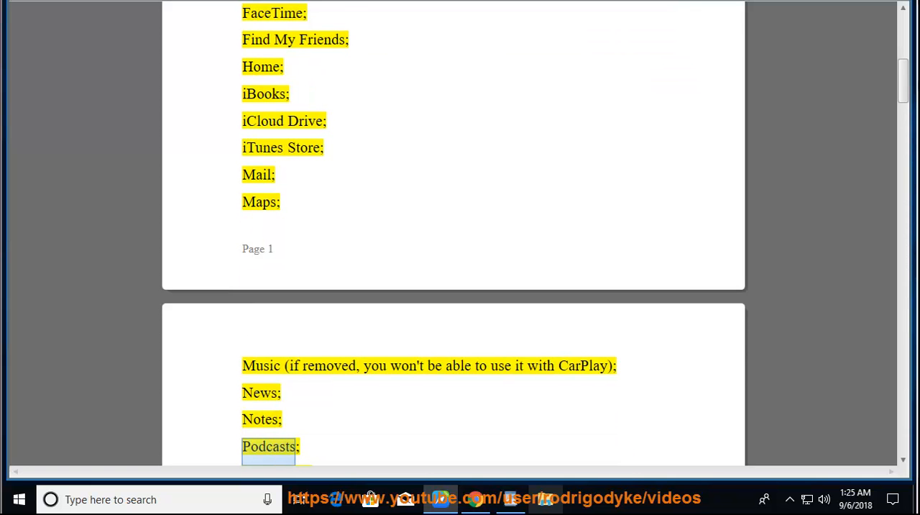
{"action": "scroll", "scroll_direction": "down", "scroll_amount": 3}
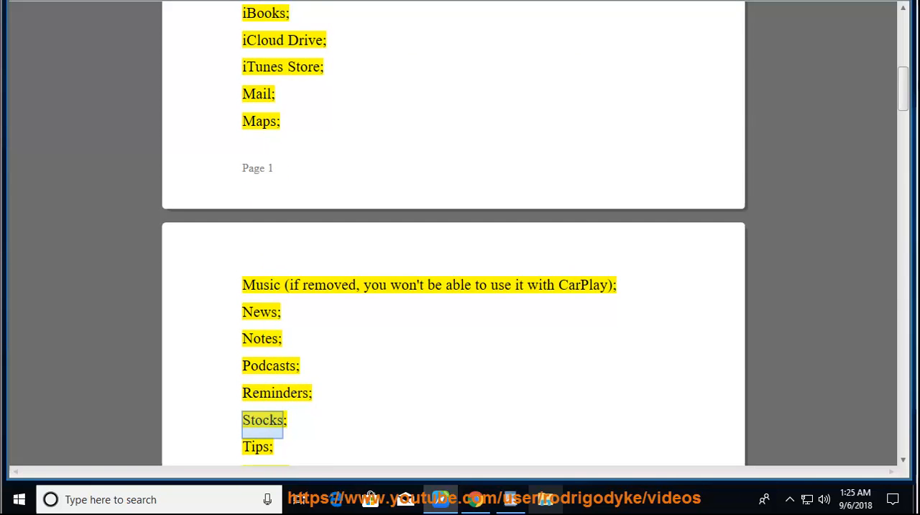
{"action": "scroll", "scroll_direction": "down", "scroll_amount": 3}
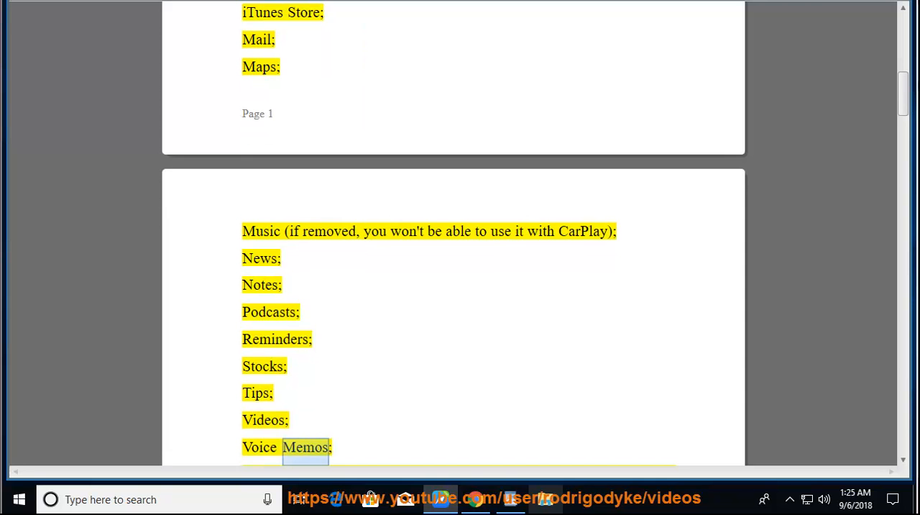
{"action": "scroll", "scroll_direction": "down", "scroll_amount": 3}
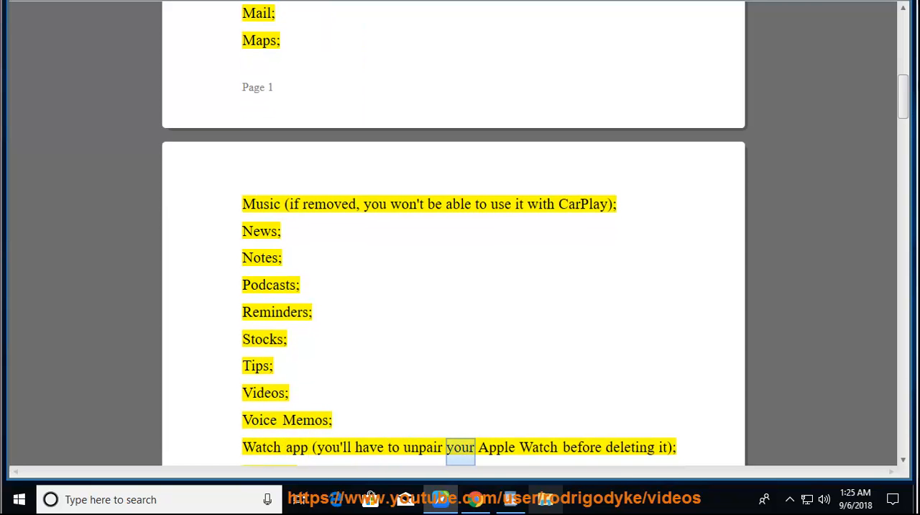
{"action": "scroll", "scroll_direction": "down", "scroll_amount": 3}
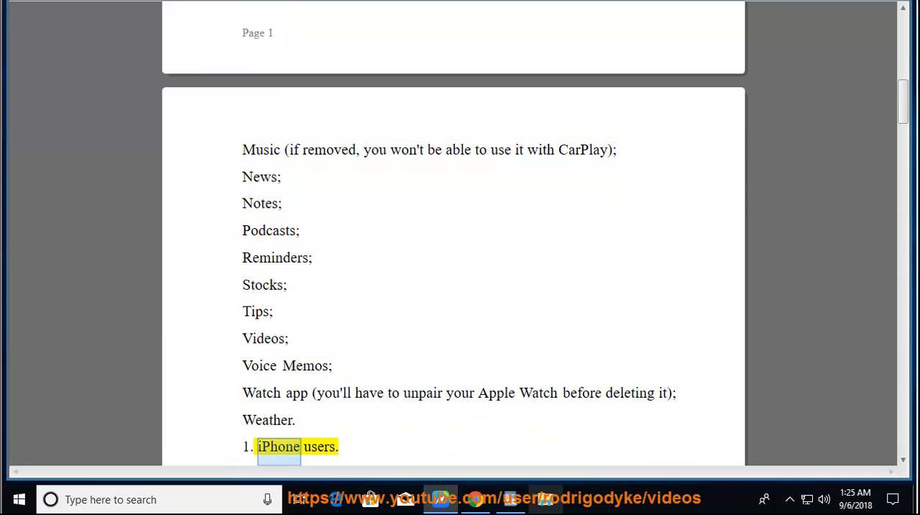
Follow section 1.1's Home Screen uninstall heading and Steps 1–4 as they are read, through "uninstallation.".
{"action": "scroll", "scroll_direction": "down", "scroll_amount": 3}
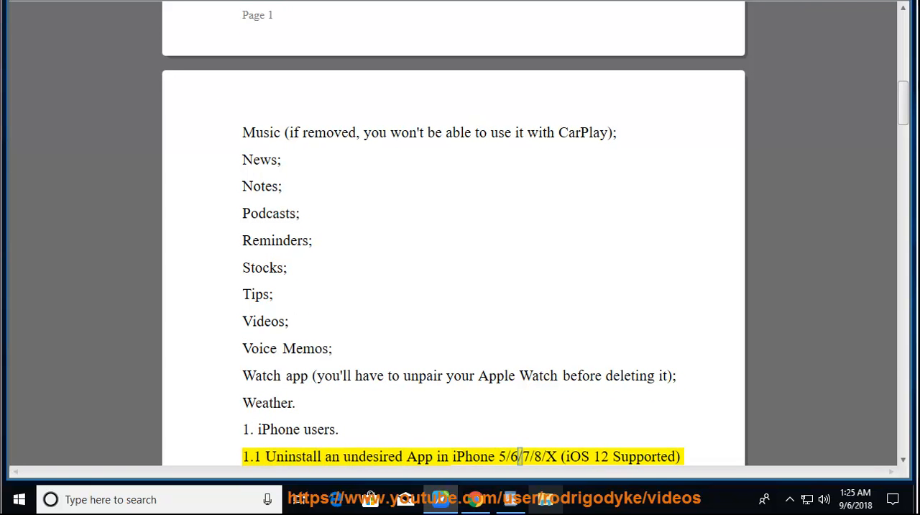
{"action": "double_click", "coordinate": [577, 456]}
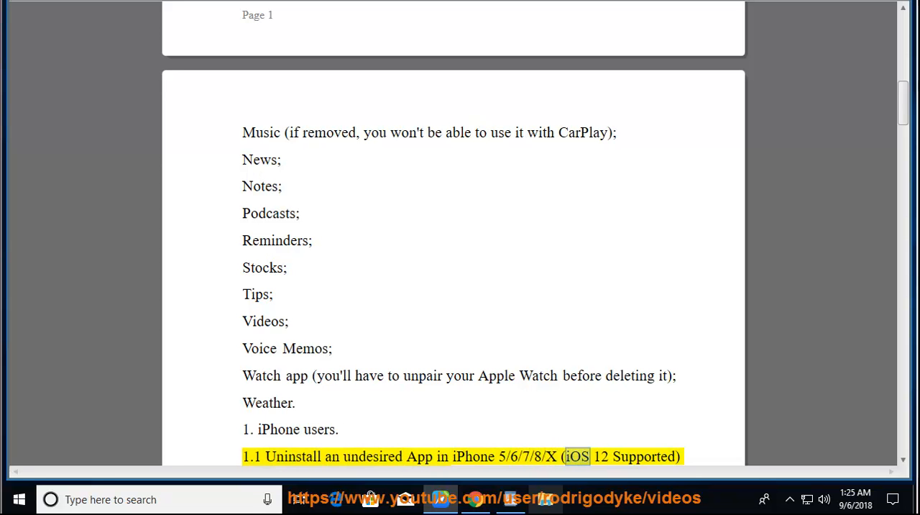
{"action": "scroll", "scroll_direction": "down", "scroll_amount": 3}
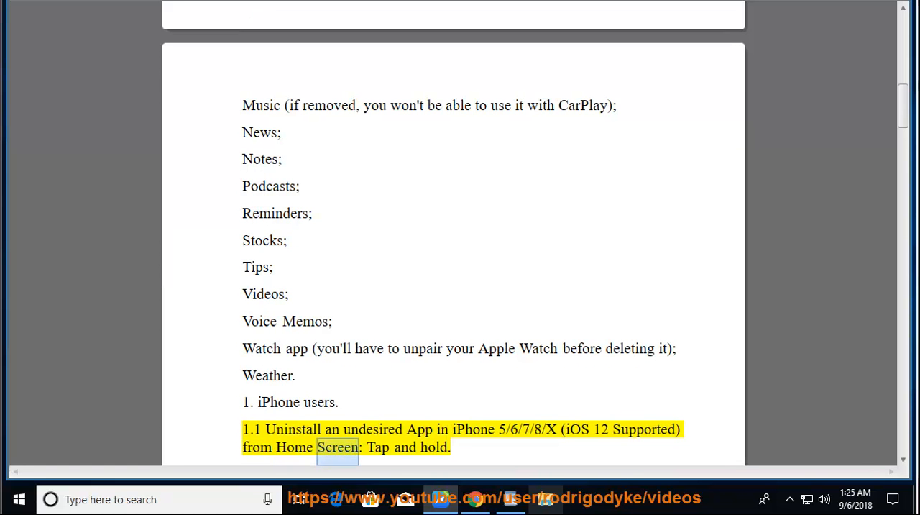
{"action": "scroll", "scroll_direction": "down", "scroll_amount": 3}
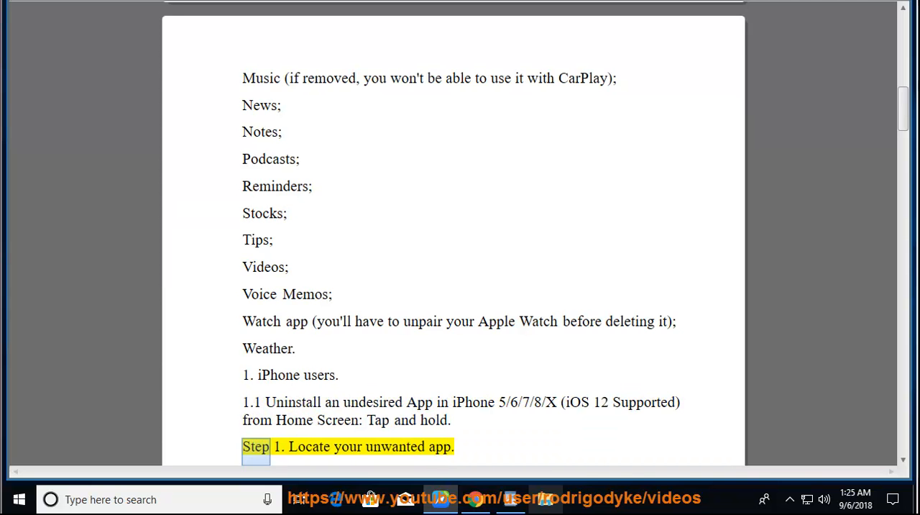
{"action": "scroll", "scroll_direction": "down", "scroll_amount": 3}
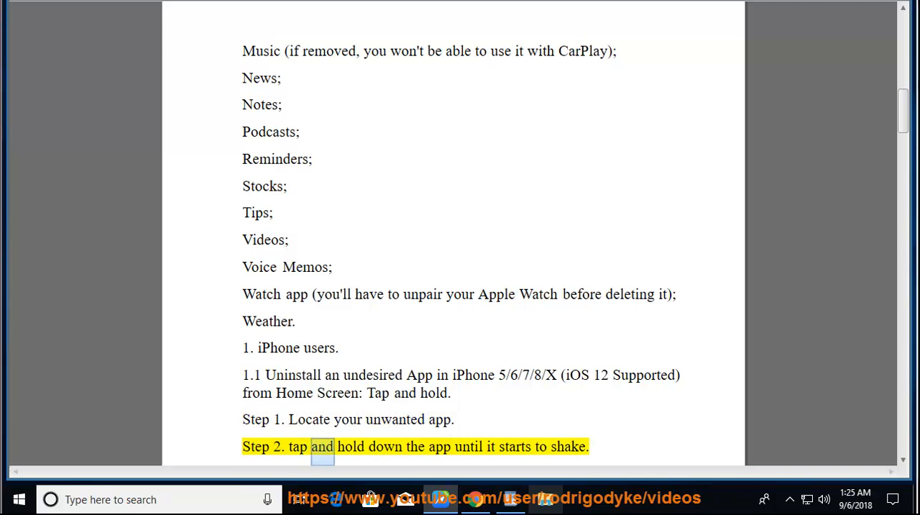
{"action": "double_click", "coordinate": [568, 446]}
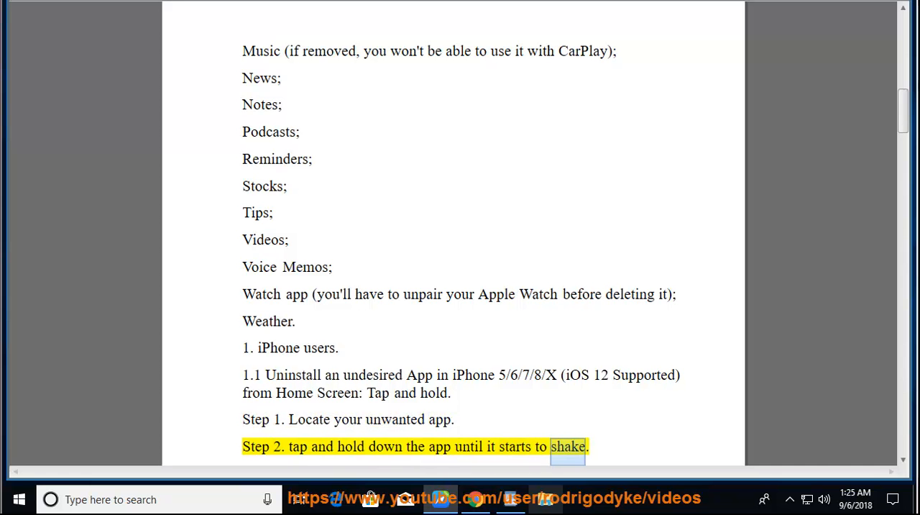
{"action": "scroll", "scroll_direction": "down", "scroll_amount": 3}
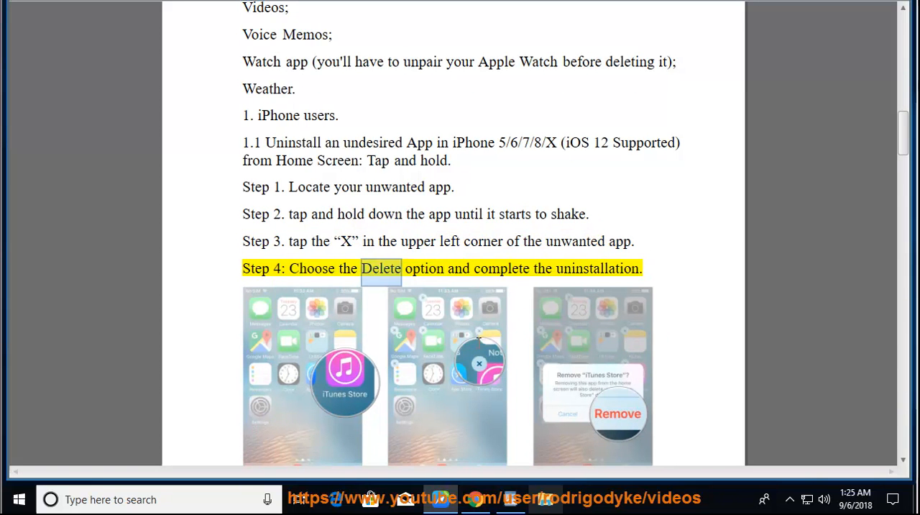
{"action": "double_click", "coordinate": [599, 267]}
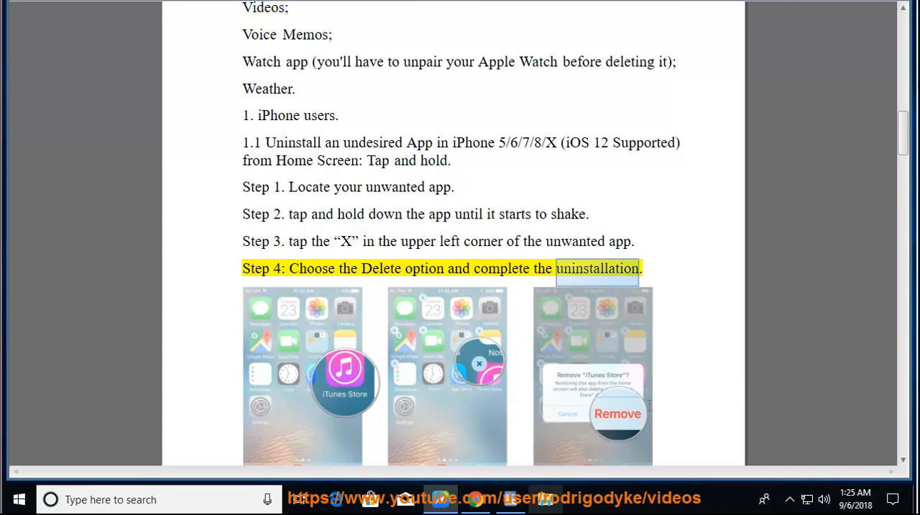
Follow the remaining iPhone Settings Steps 4–5 as each sentence is highlighted and read.
{"action": "scroll", "scroll_direction": "down", "scroll_amount": 3}
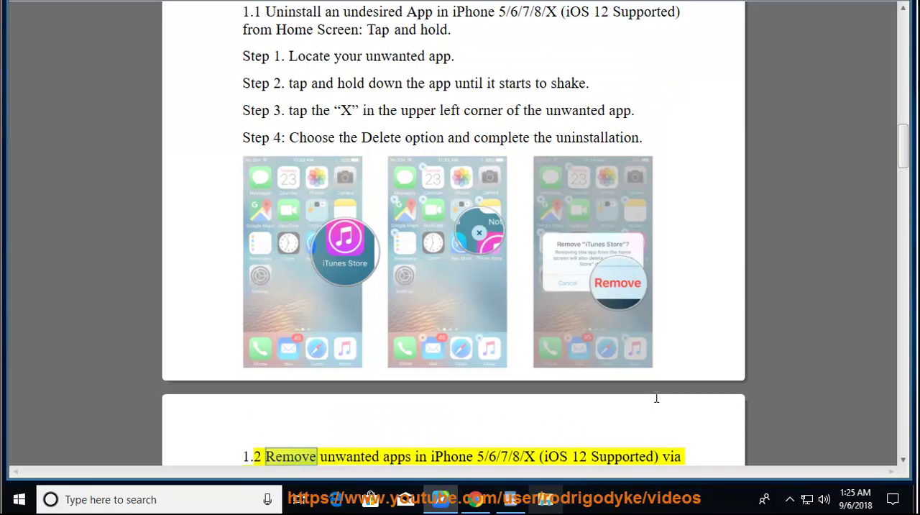
{"action": "scroll", "scroll_direction": "down", "scroll_amount": 3}
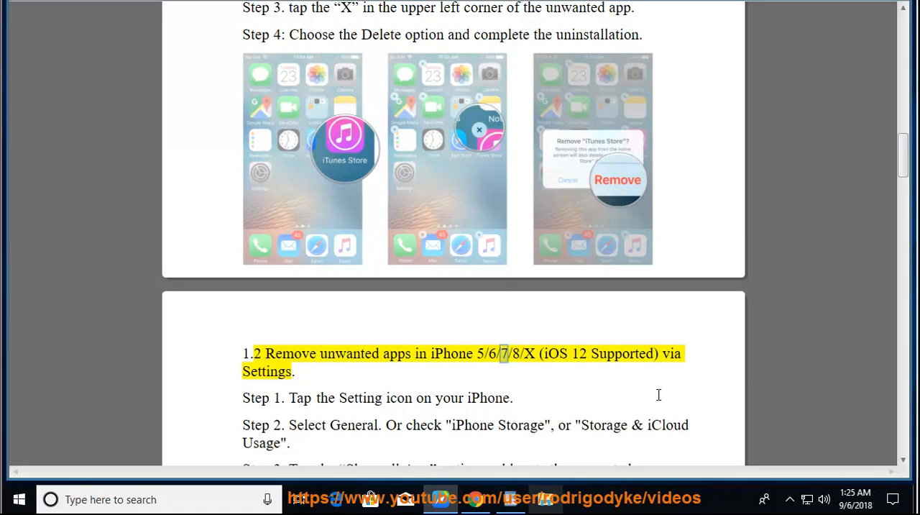
{"action": "double_click", "coordinate": [553, 354]}
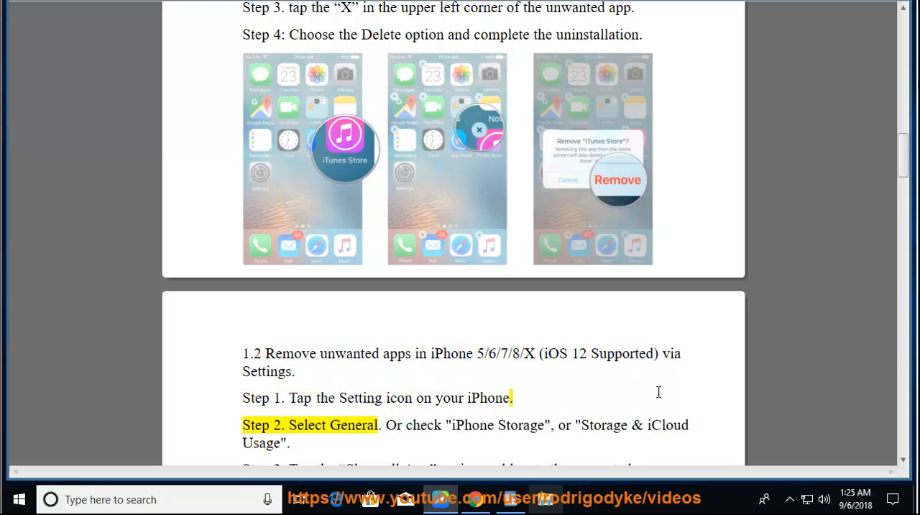
{"action": "double_click", "coordinate": [353, 426]}
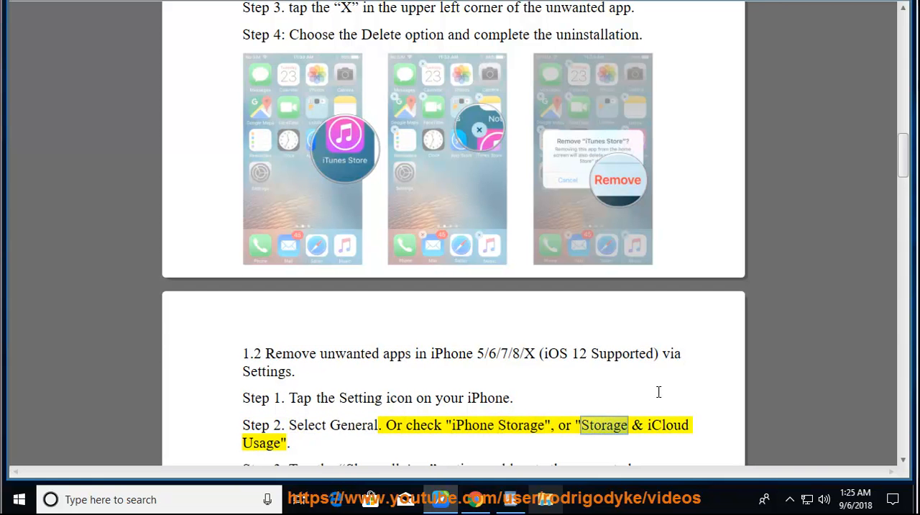
{"action": "scroll", "scroll_direction": "down", "scroll_amount": 3}
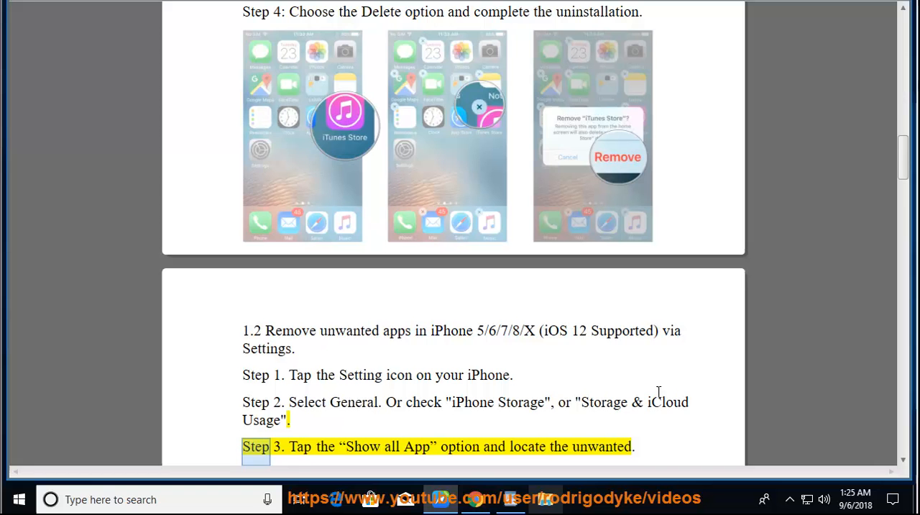
{"action": "double_click", "coordinate": [460, 446]}
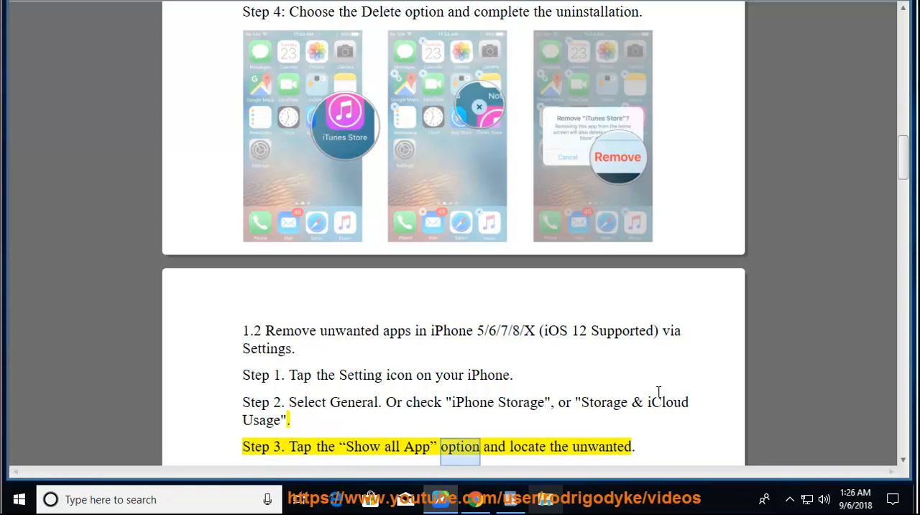
{"action": "scroll", "scroll_direction": "down", "scroll_amount": 3}
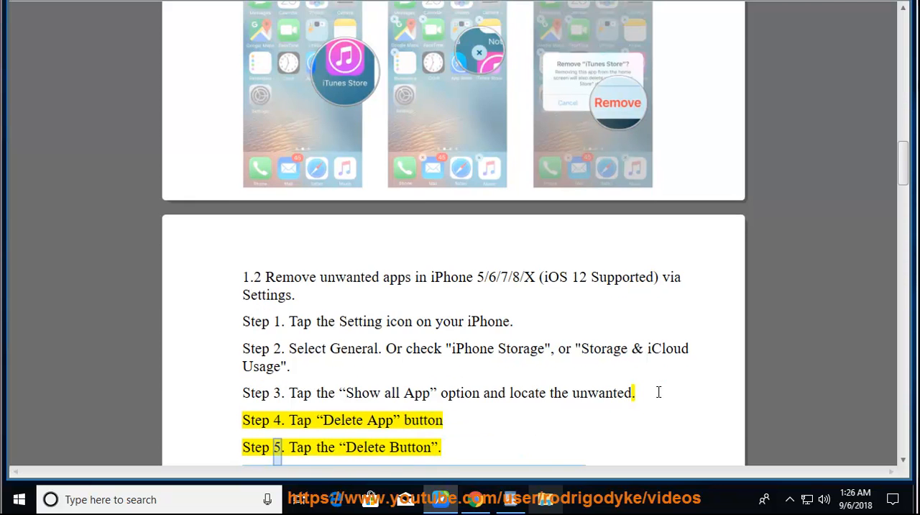
{"action": "double_click", "coordinate": [410, 446]}
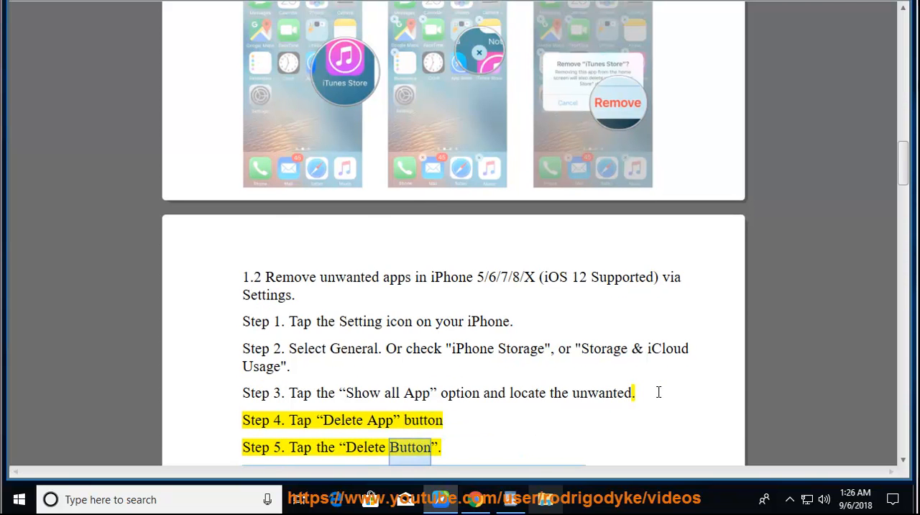
Follow section 1.3 With iTunes through confirming the deletion, down to the Part 2 Android heading.
{"action": "scroll", "scroll_direction": "down", "scroll_amount": 3}
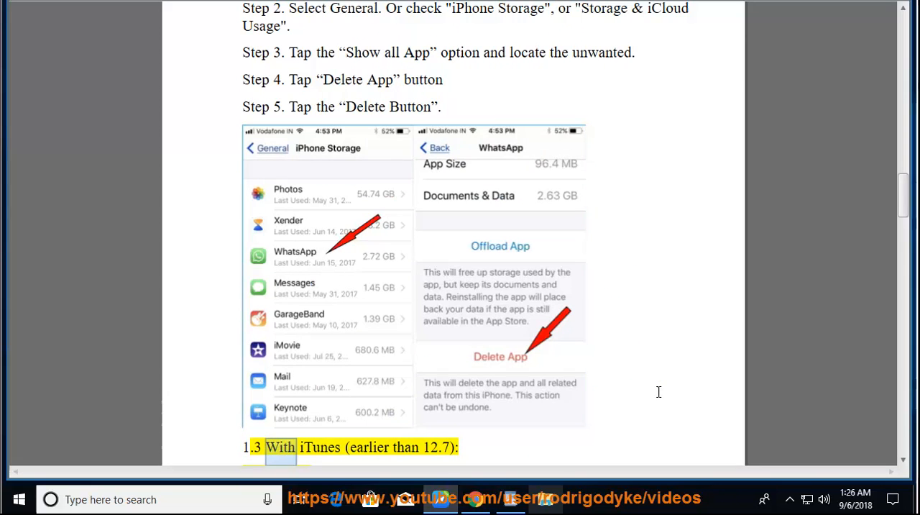
{"action": "scroll", "scroll_direction": "down", "scroll_amount": 3}
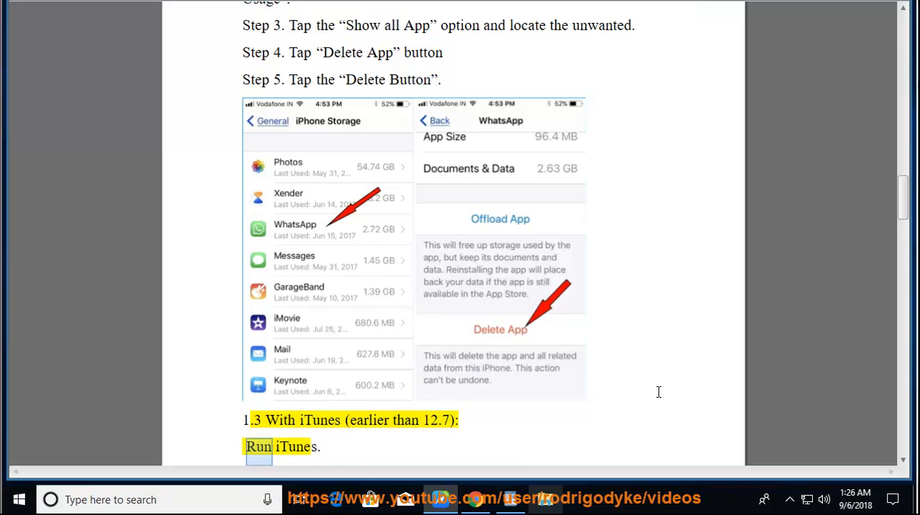
{"action": "scroll", "scroll_direction": "down", "scroll_amount": 3}
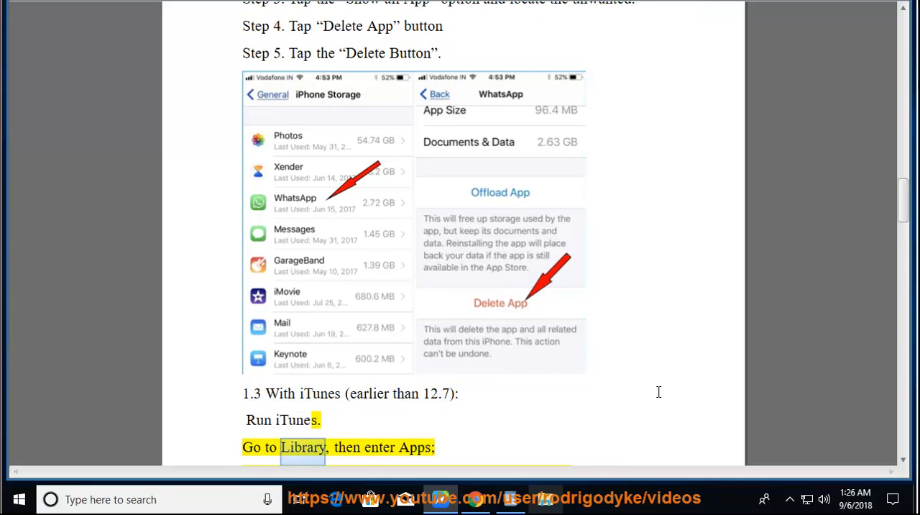
{"action": "scroll", "scroll_direction": "down", "scroll_amount": 3}
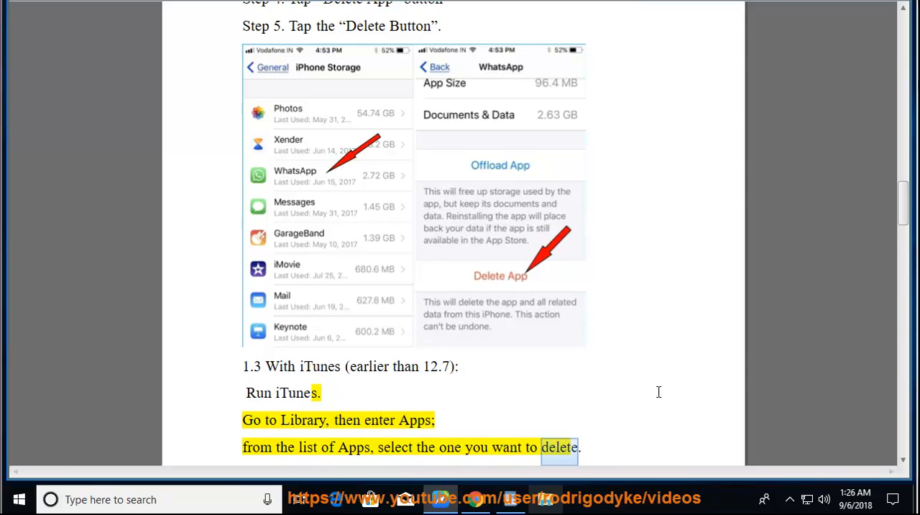
{"action": "scroll", "scroll_direction": "down", "scroll_amount": 3}
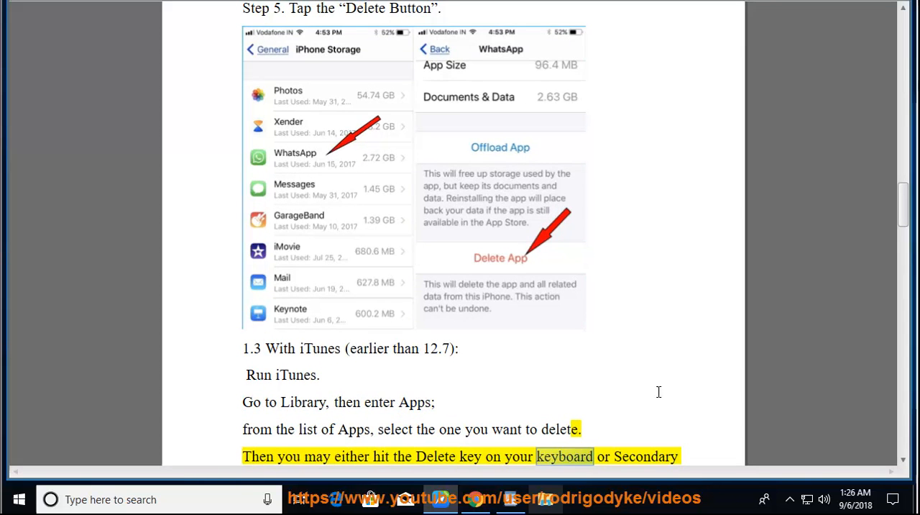
{"action": "scroll", "scroll_direction": "down", "scroll_amount": 3}
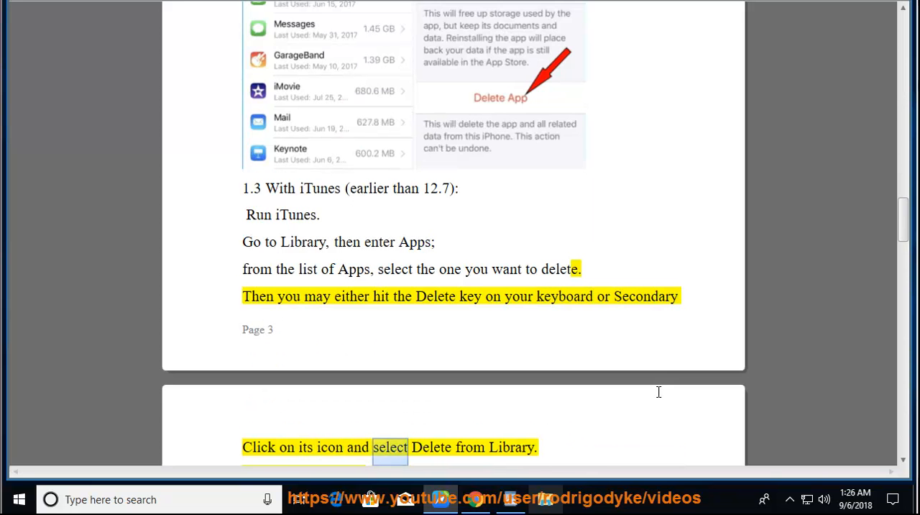
{"action": "scroll", "scroll_direction": "down", "scroll_amount": 3}
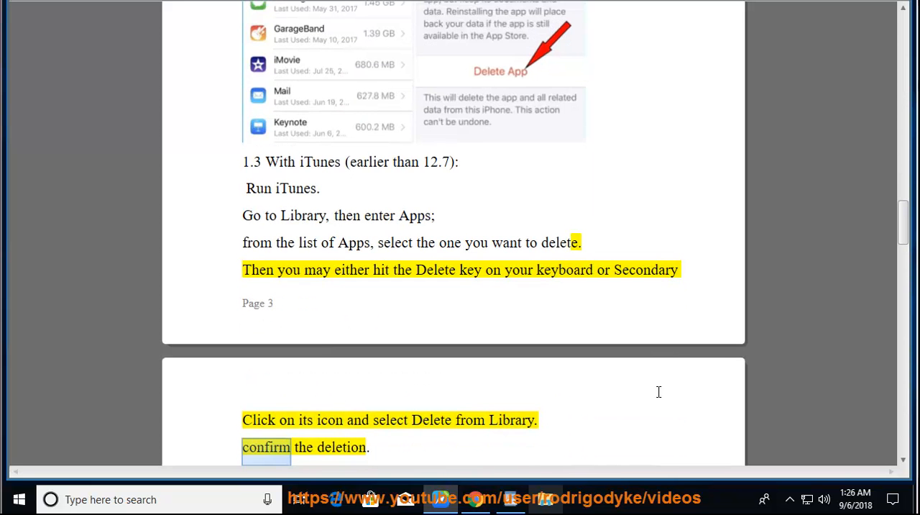
{"action": "scroll", "scroll_direction": "down", "scroll_amount": 3}
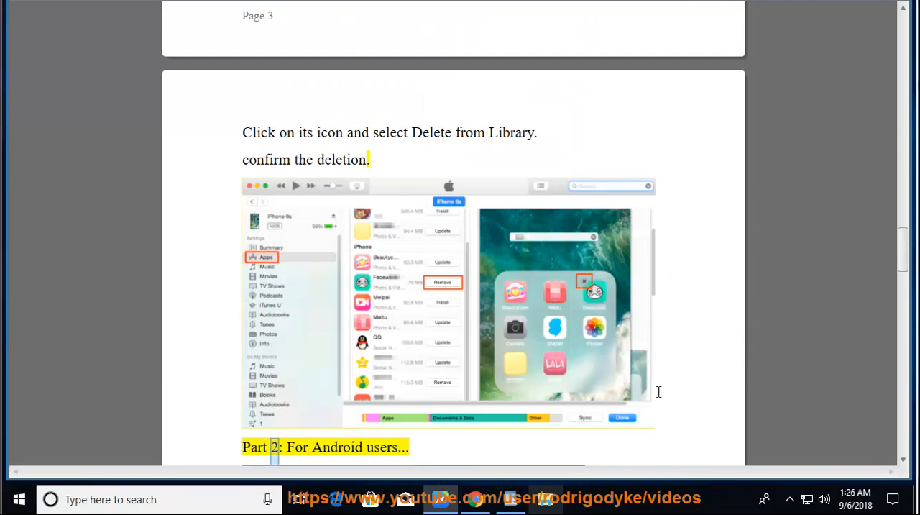
Follow Part 2 and Android Option 1's Settings uninstall steps as read, up to Option 2's Play Store heading.
{"action": "scroll", "scroll_direction": "down", "scroll_amount": 3}
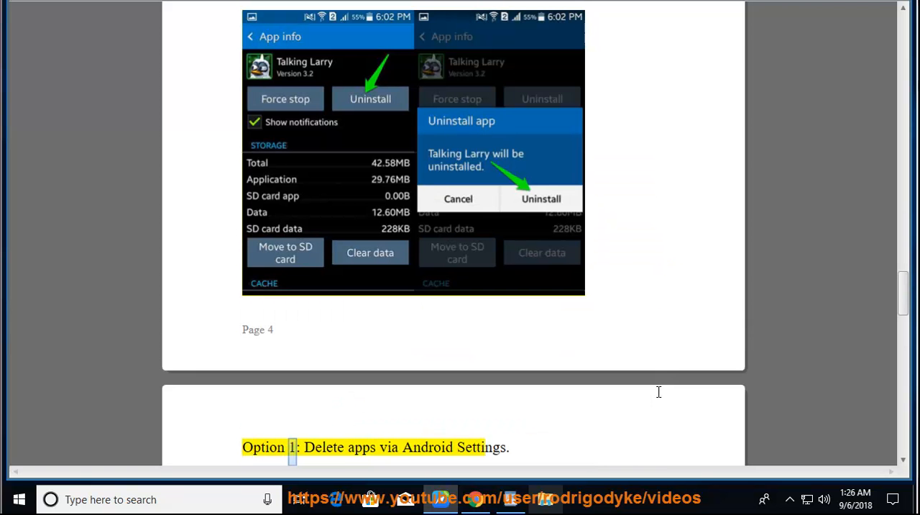
{"action": "double_click", "coordinate": [480, 446]}
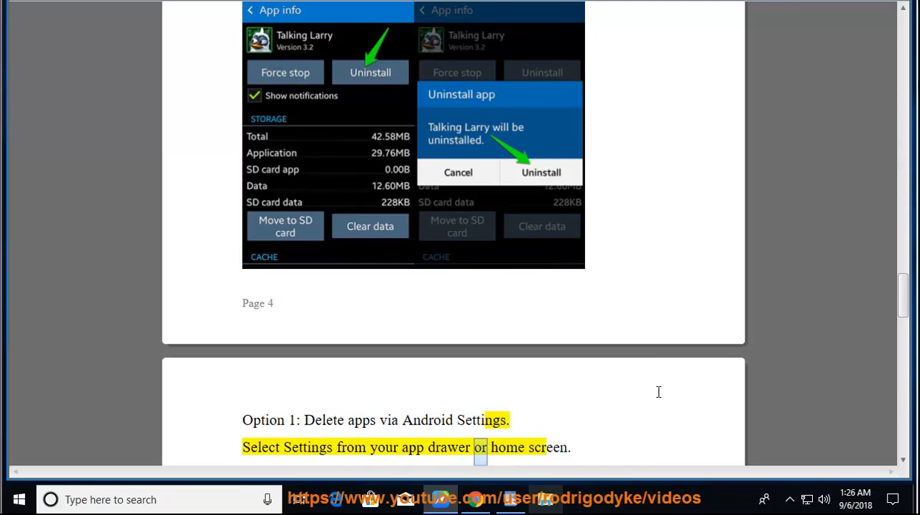
{"action": "scroll", "scroll_direction": "down", "scroll_amount": 3}
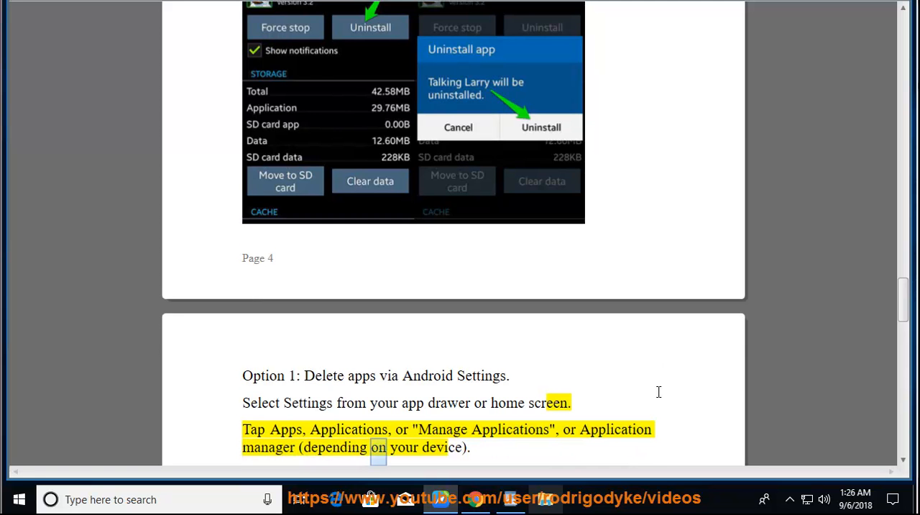
{"action": "scroll", "scroll_direction": "down", "scroll_amount": 3}
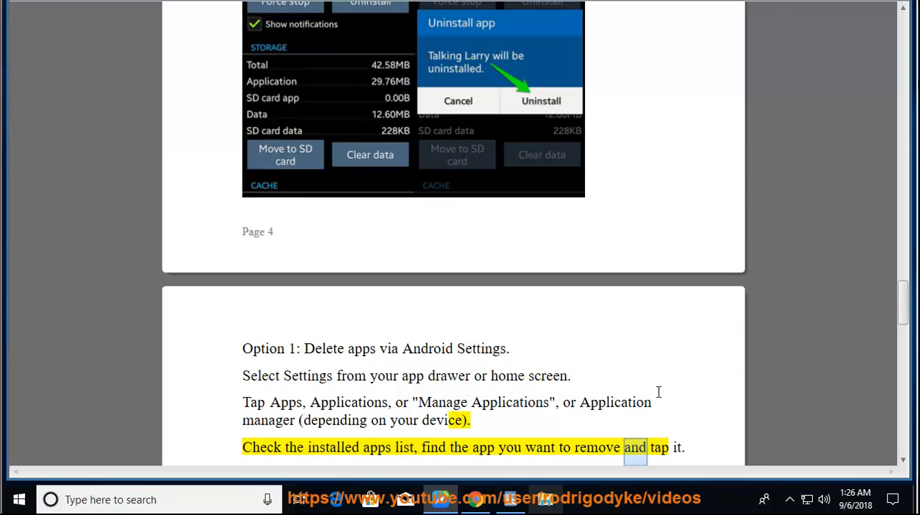
{"action": "scroll", "scroll_direction": "down", "scroll_amount": 3}
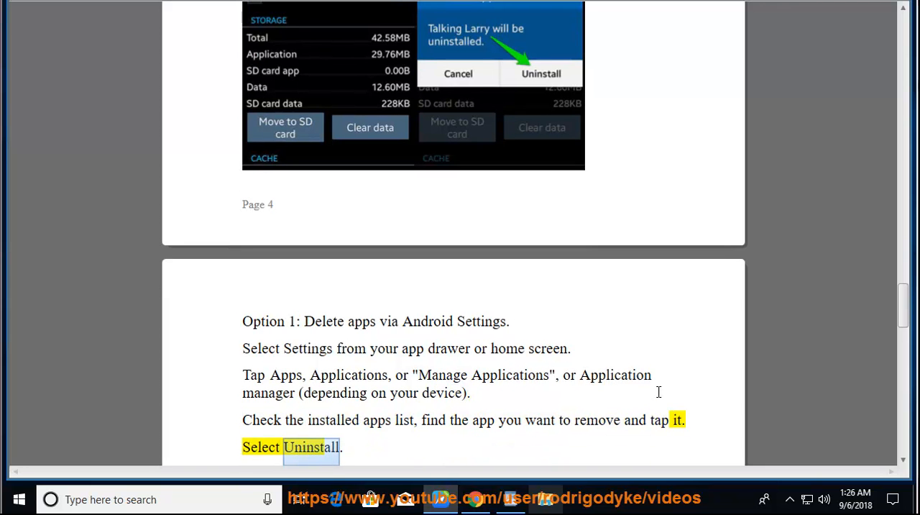
{"action": "scroll", "scroll_direction": "down", "scroll_amount": 3}
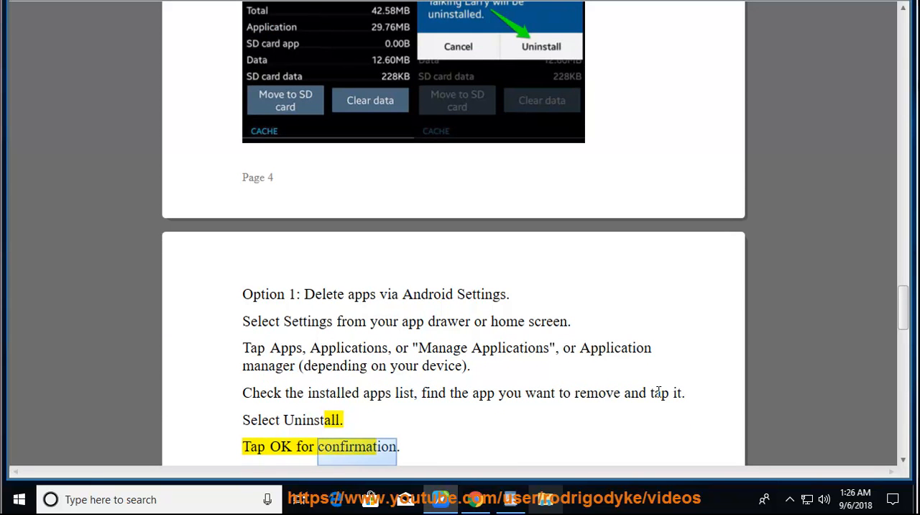
{"action": "scroll", "scroll_direction": "down", "scroll_amount": 3}
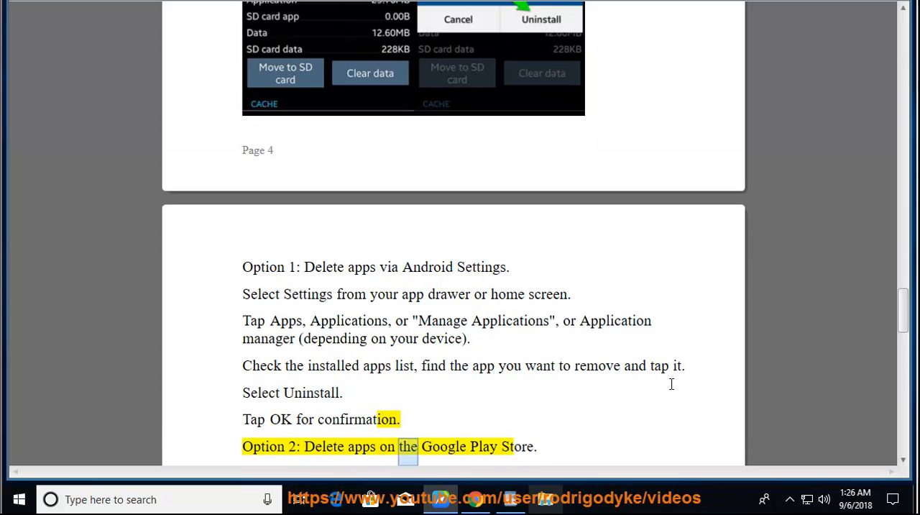
{"action": "scroll", "scroll_direction": "down", "scroll_amount": 3}
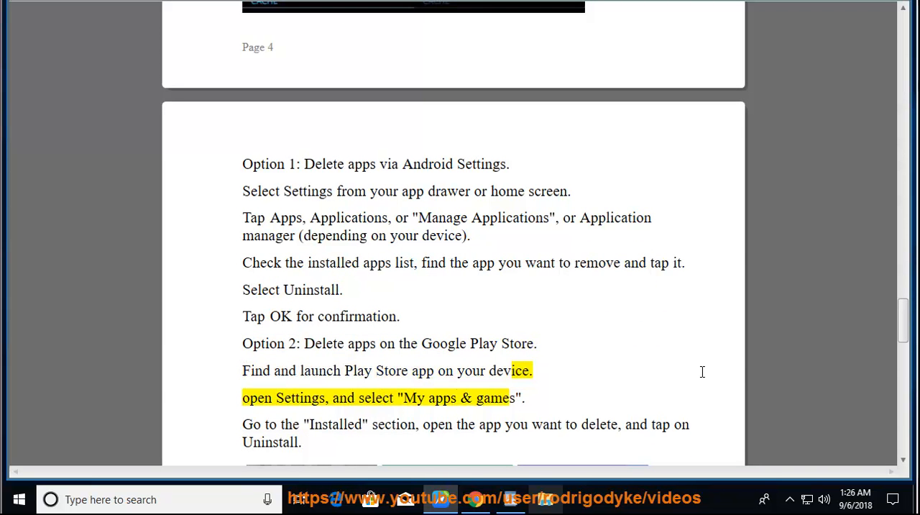
Follow Option 2's Google Play Store uninstall steps as read, reaching the Option 3 app drawer heading.
{"action": "double_click", "coordinate": [494, 397]}
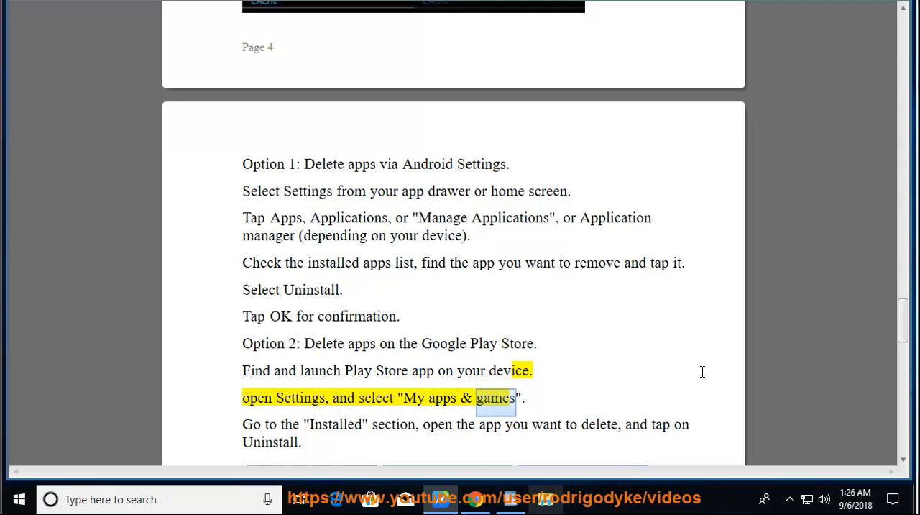
{"action": "scroll", "scroll_direction": "down", "scroll_amount": 3}
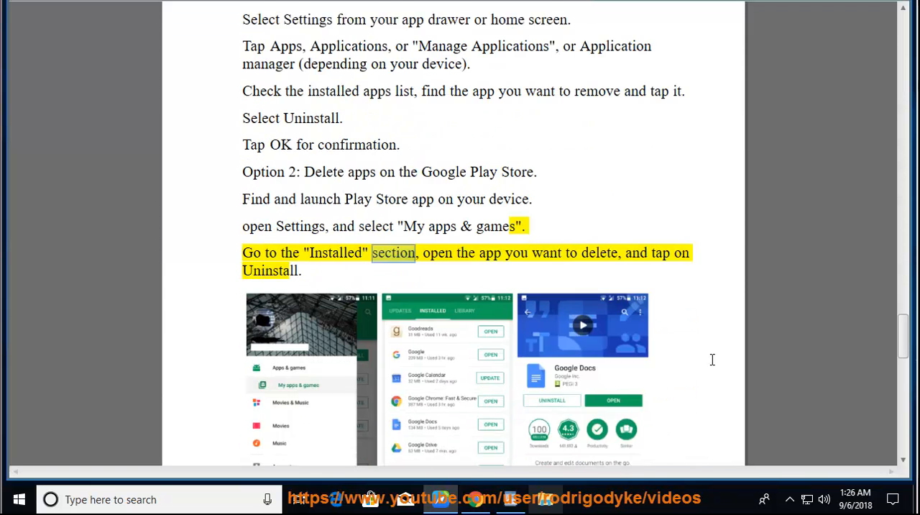
{"action": "scroll", "scroll_direction": "down", "scroll_amount": 3}
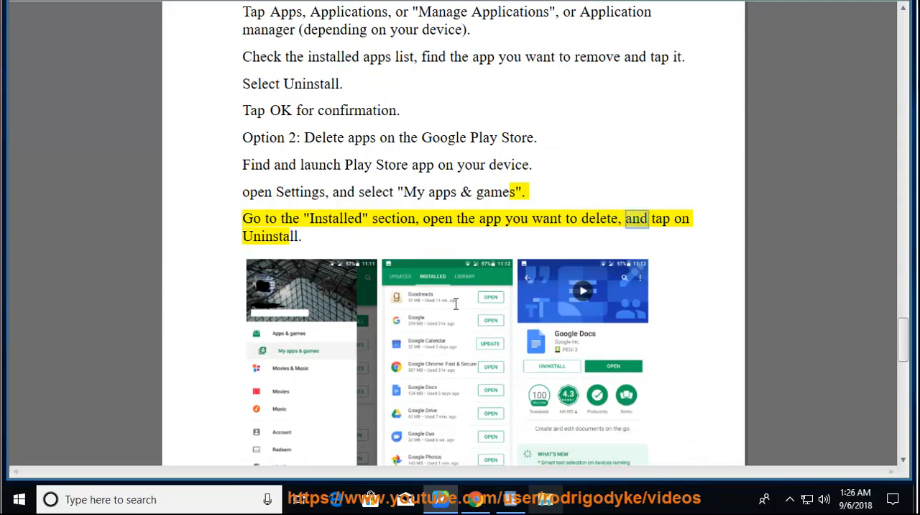
{"action": "scroll", "scroll_direction": "down", "scroll_amount": 3}
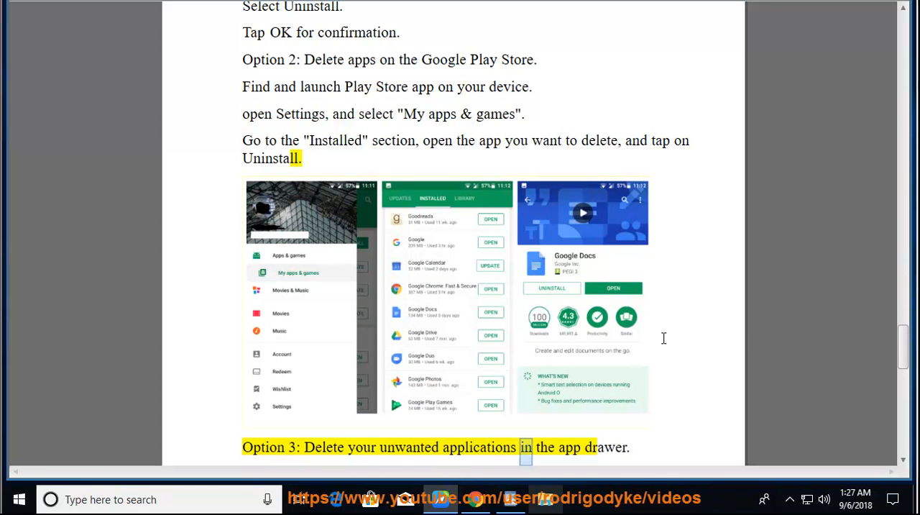
Follow Option 3's tap-and-hold, drag-to-Uninstall and Tap OK steps onto page 5.
{"action": "scroll", "scroll_direction": "down", "scroll_amount": 3}
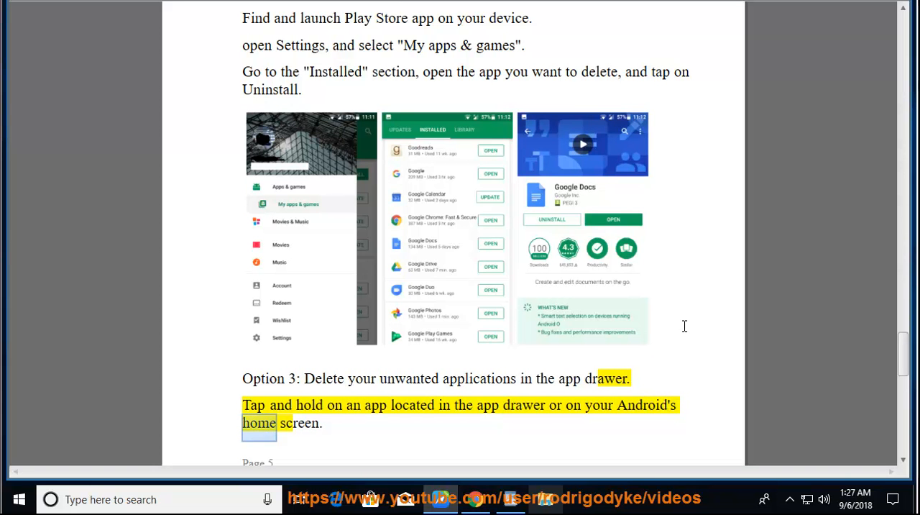
{"action": "scroll", "scroll_direction": "down", "scroll_amount": 3}
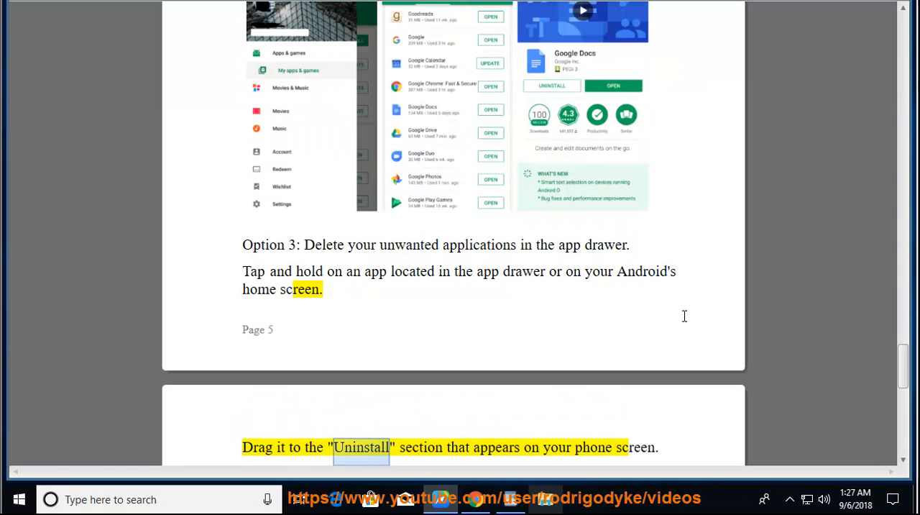
{"action": "scroll", "scroll_direction": "down", "scroll_amount": 3}
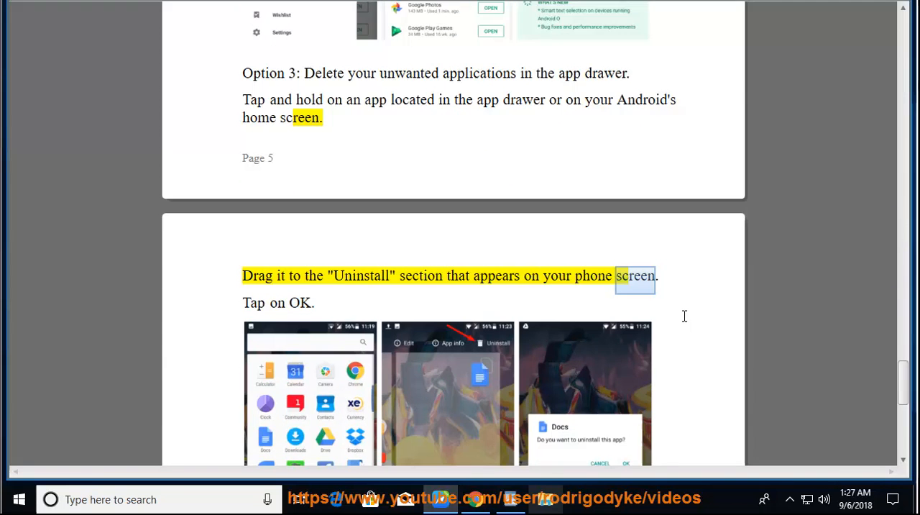
{"action": "scroll", "scroll_direction": "down", "scroll_amount": 3}
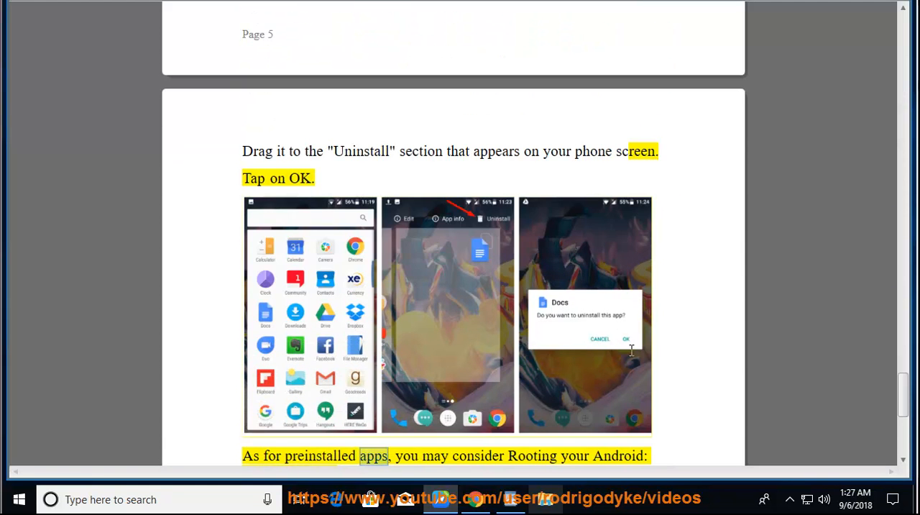
Follow the closing rooting note and Android 4.0 disable tip down to the last screenshot, ending at "running.".
{"action": "scroll", "scroll_direction": "down", "scroll_amount": 3}
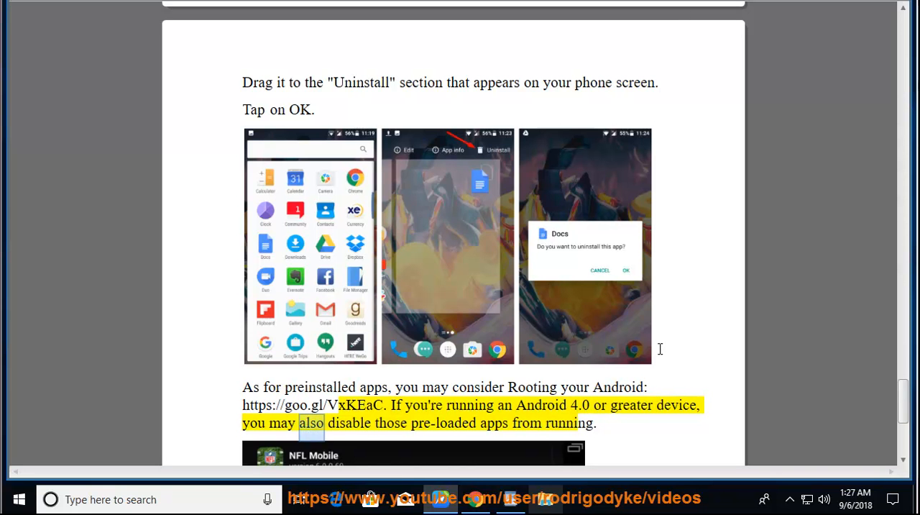
{"action": "scroll", "scroll_direction": "down", "scroll_amount": 3}
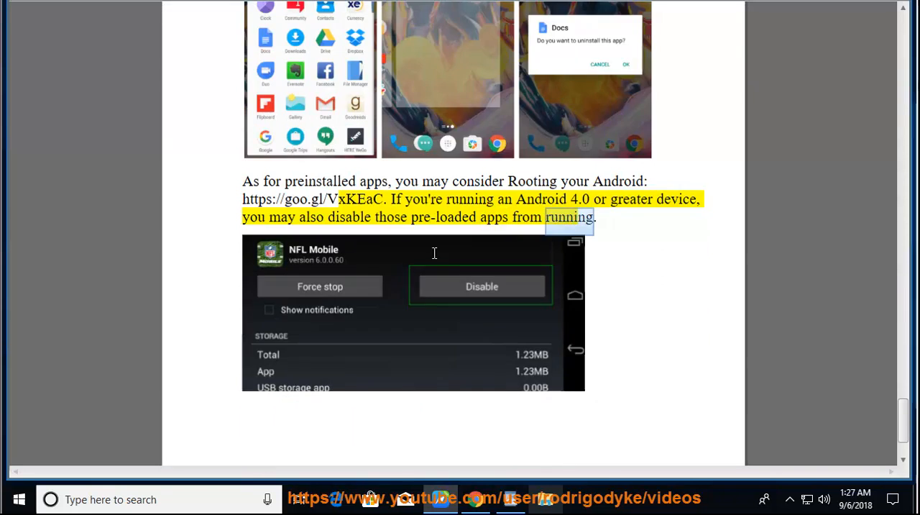